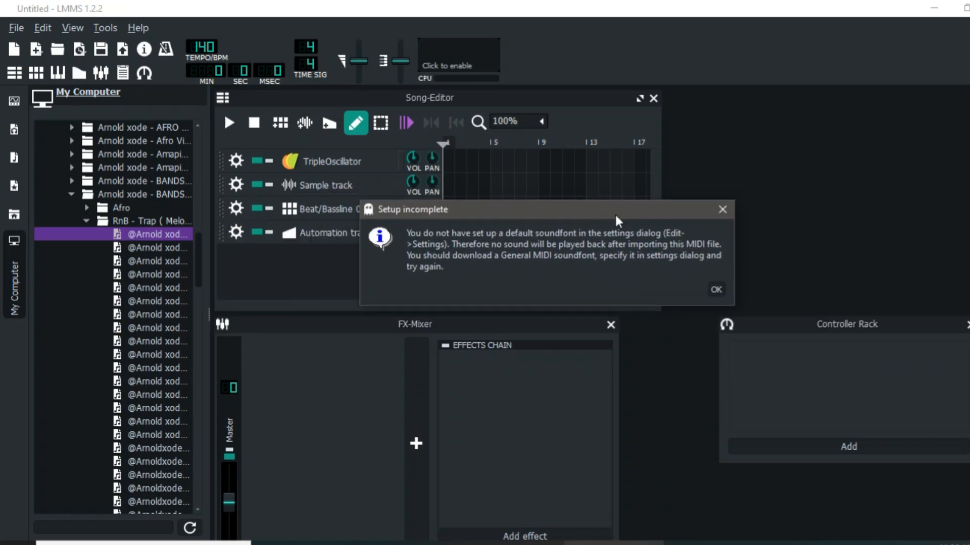
mouse_move(624, 215)
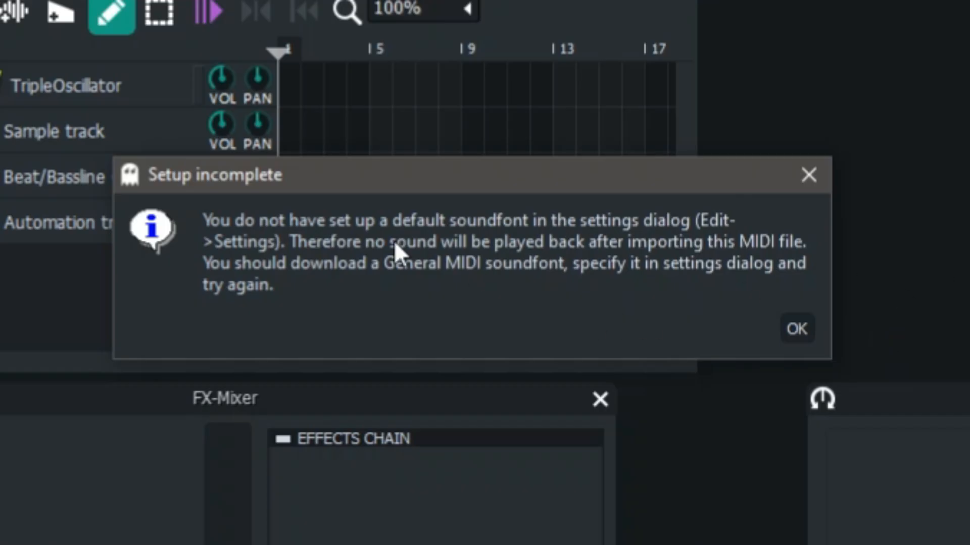
mouse_move(416, 229)
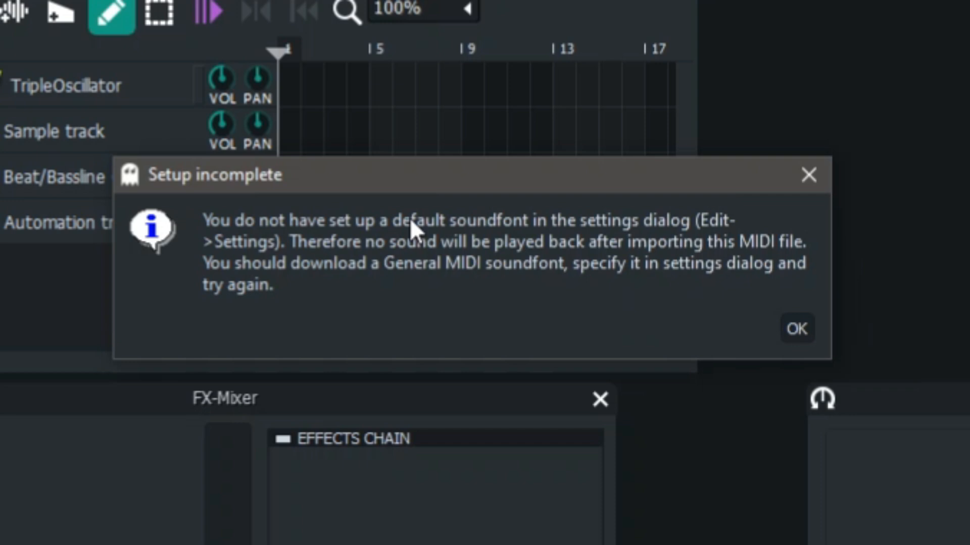
mouse_move(507, 235)
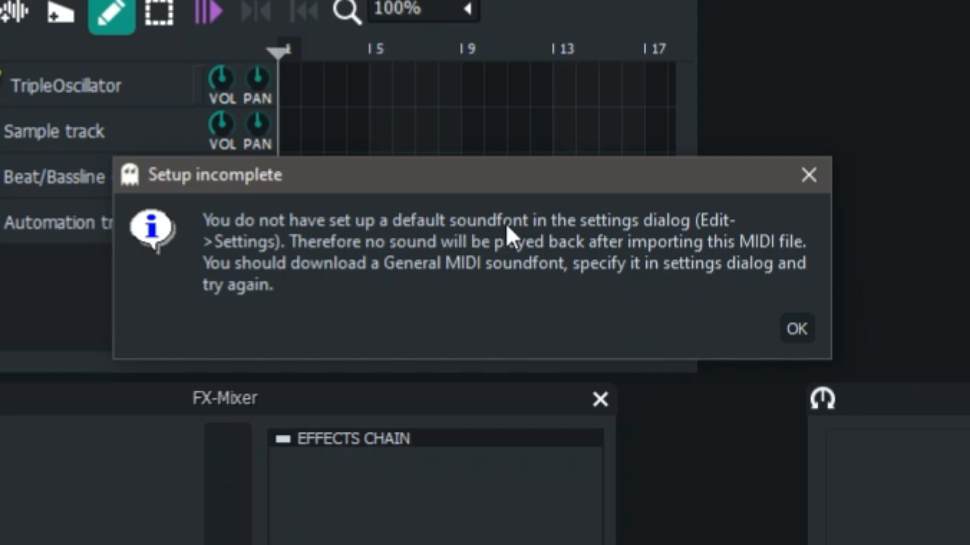
mouse_move(823, 234)
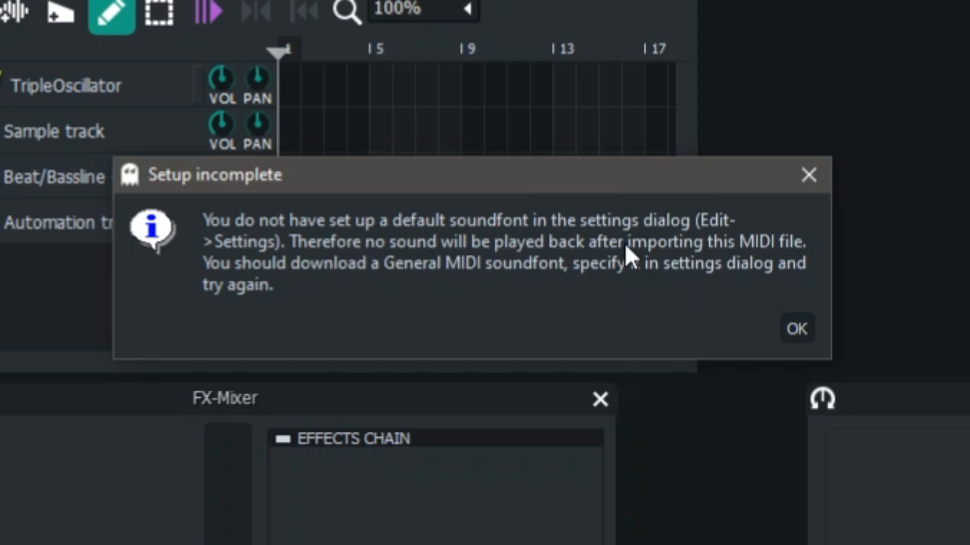
mouse_move(185, 291)
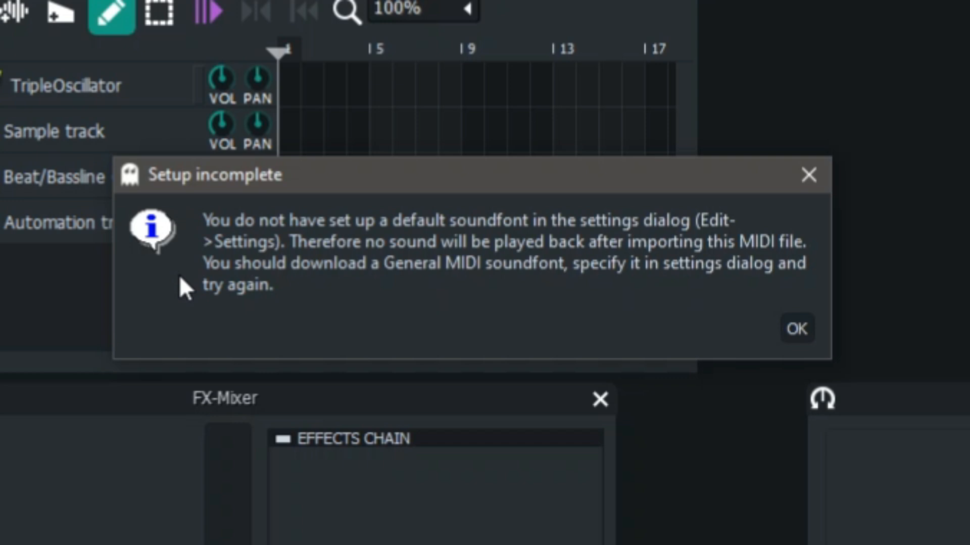
Dismiss the missing-SoundFont warning and open Track 0's empty SoundFont Player
click(796, 329)
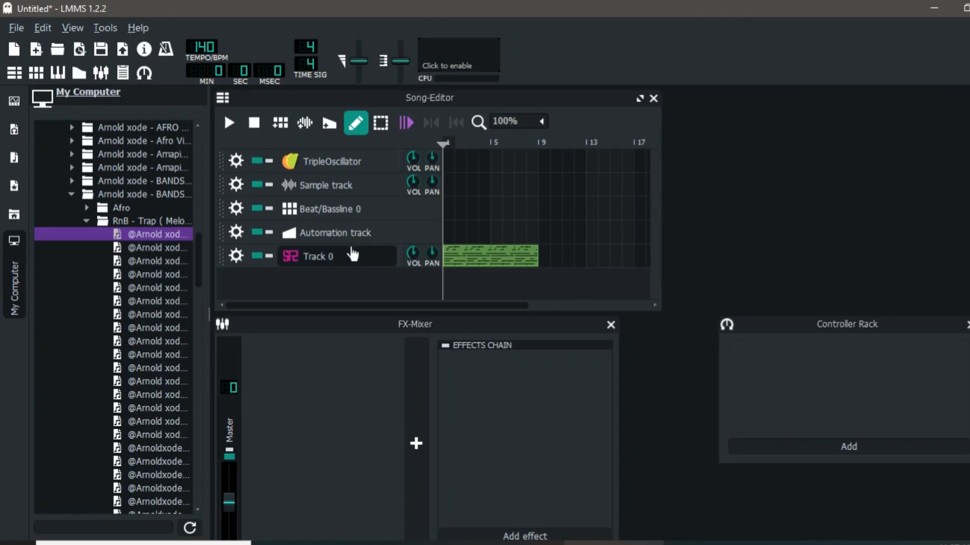
click(317, 256)
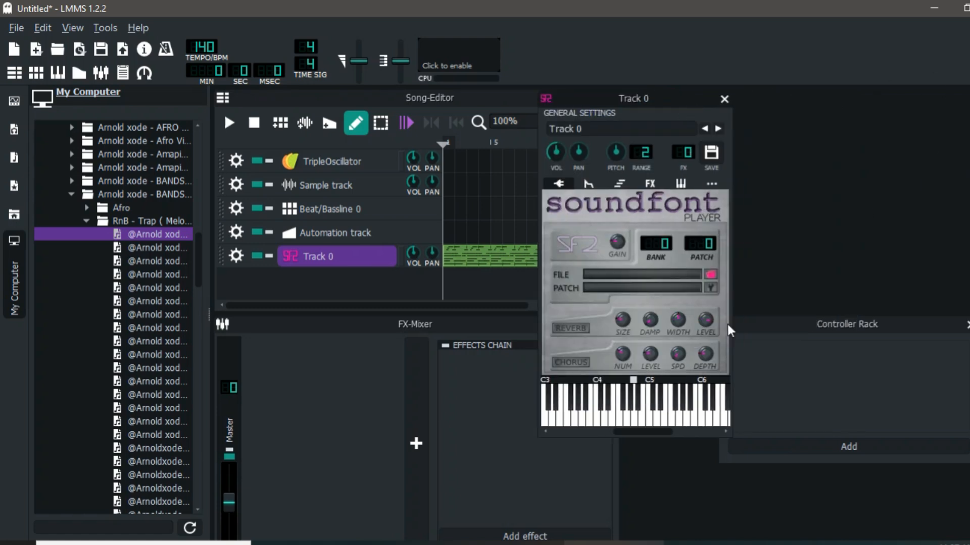
mouse_move(708, 47)
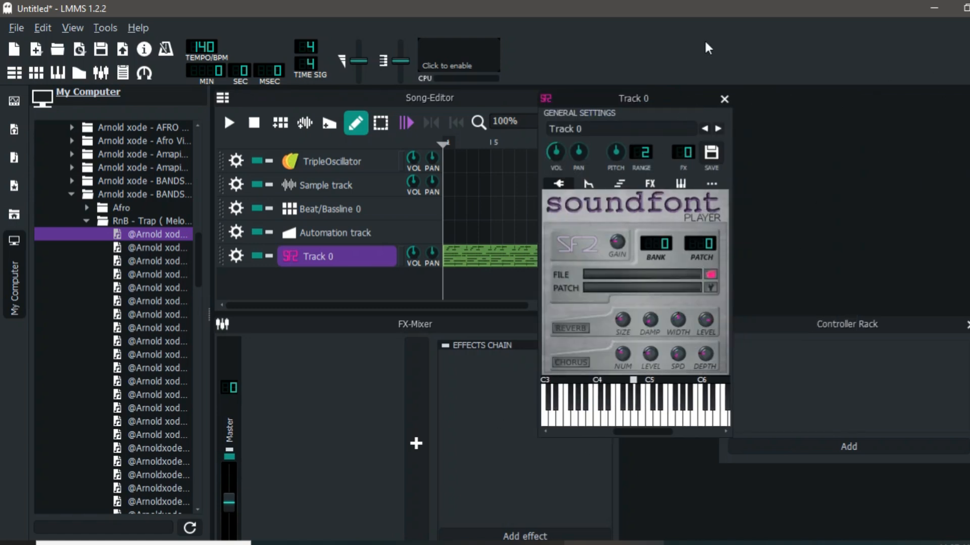
mouse_move(723, 99)
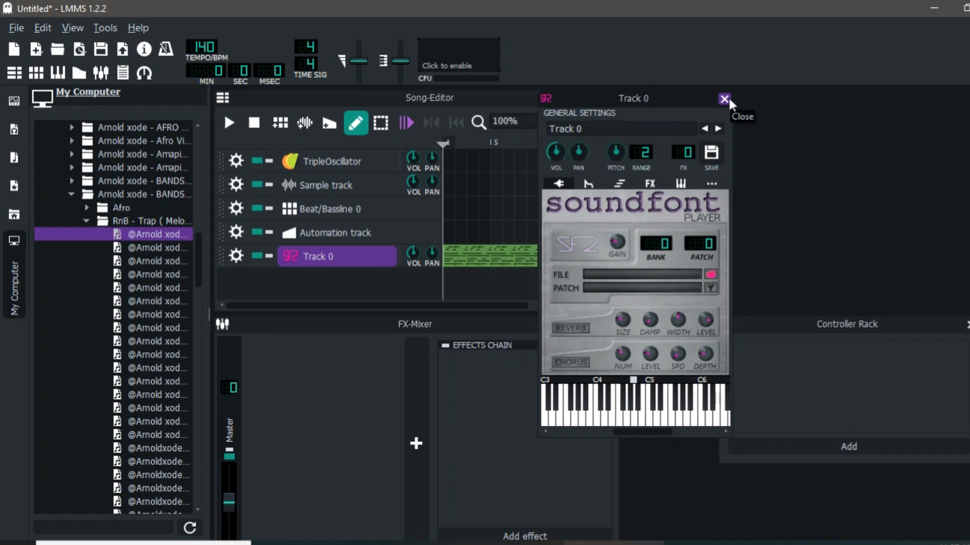
Copy the MIDI clip onto a Vibraphone preset track, solo it, then mute it
click(722, 99)
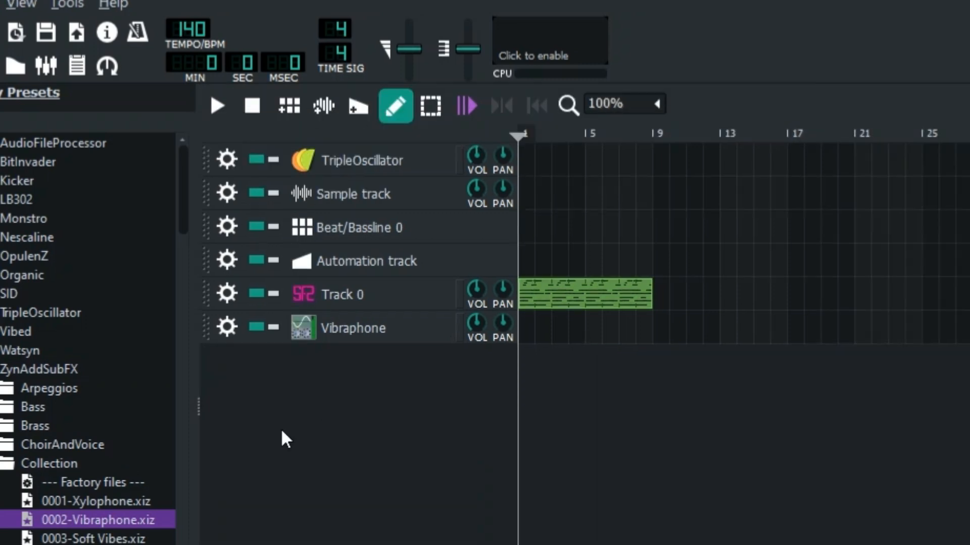
click(611, 356)
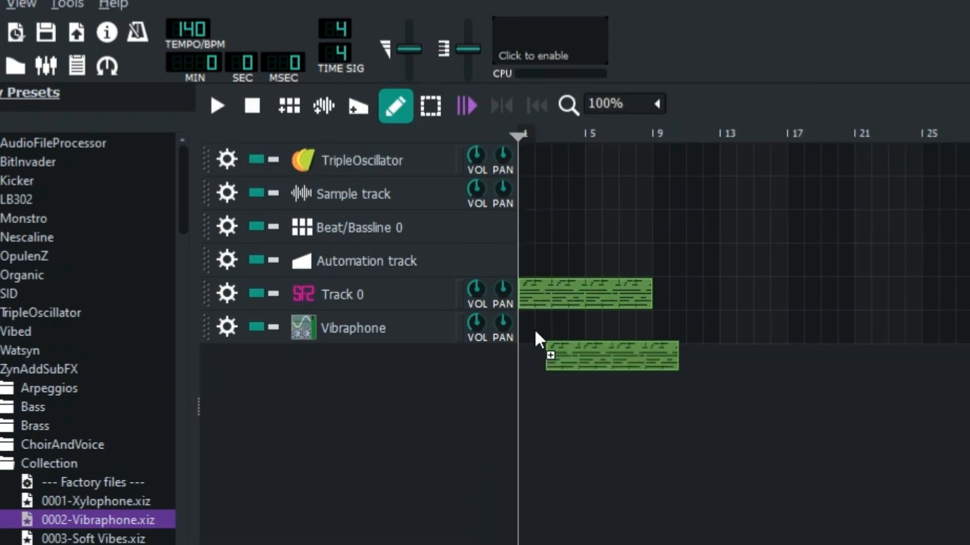
click(267, 328)
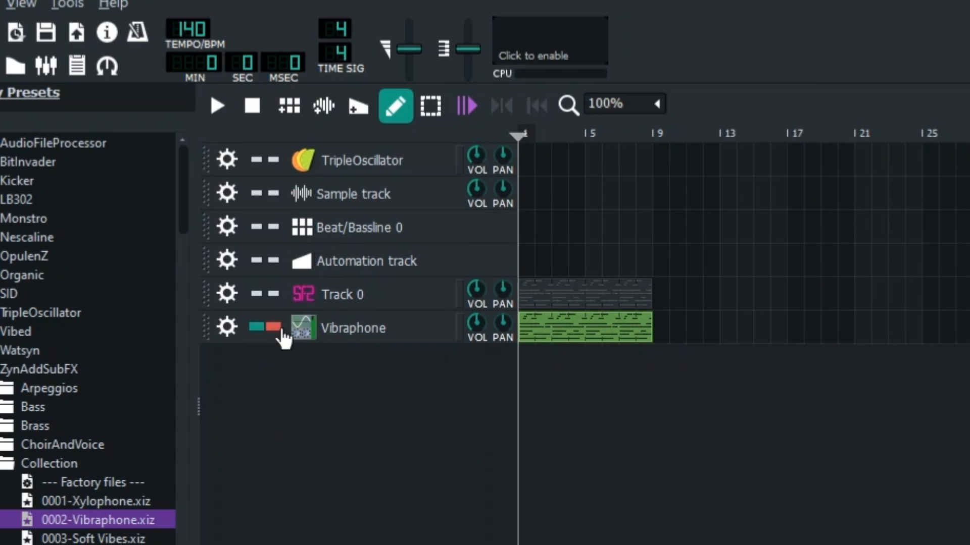
double_click(584, 327)
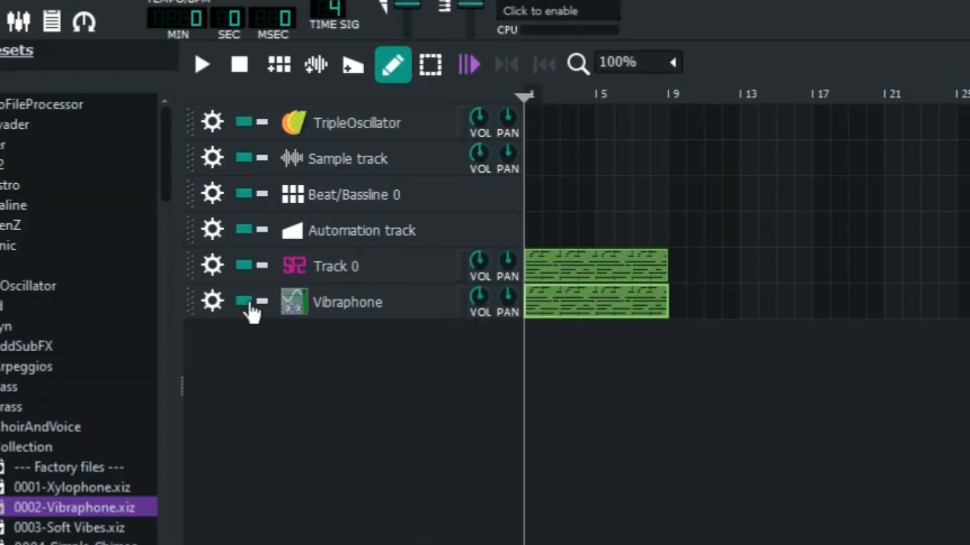
click(243, 301)
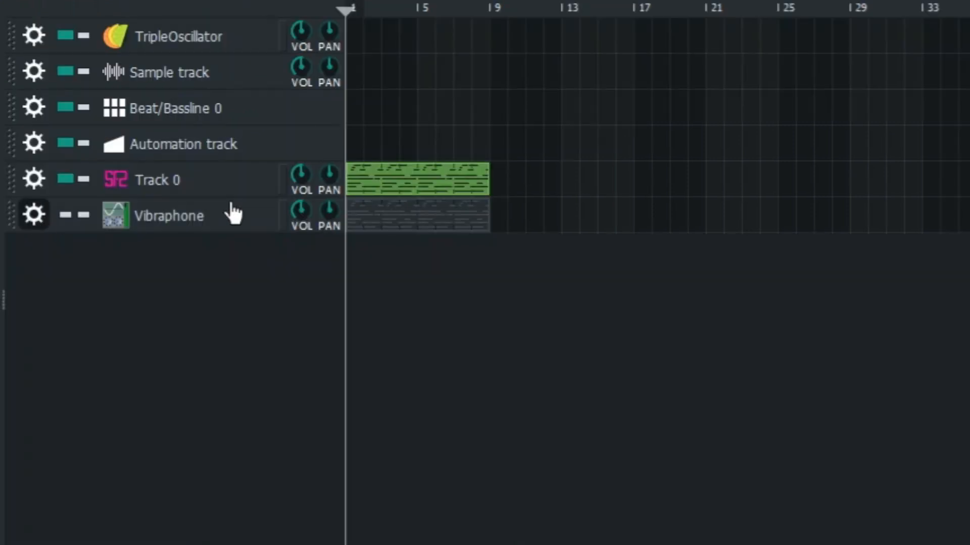
Reopen Track 0's instrument, browse for a soundfont, and re-import the MIDI file
click(116, 180)
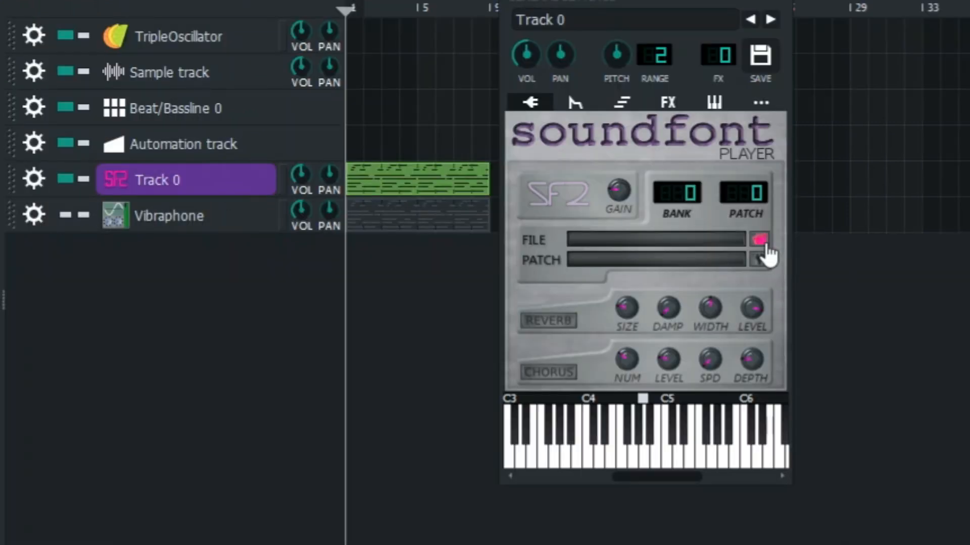
click(759, 240)
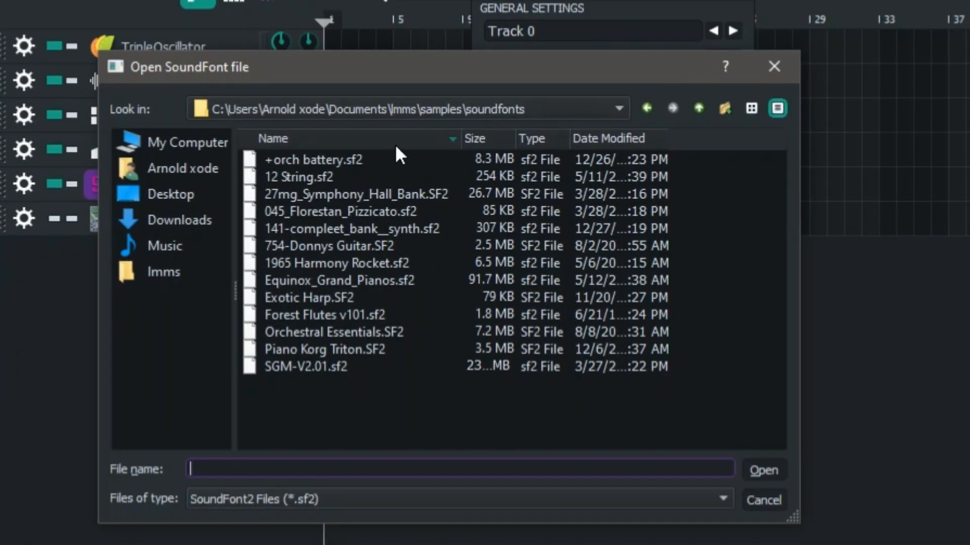
mouse_move(308, 307)
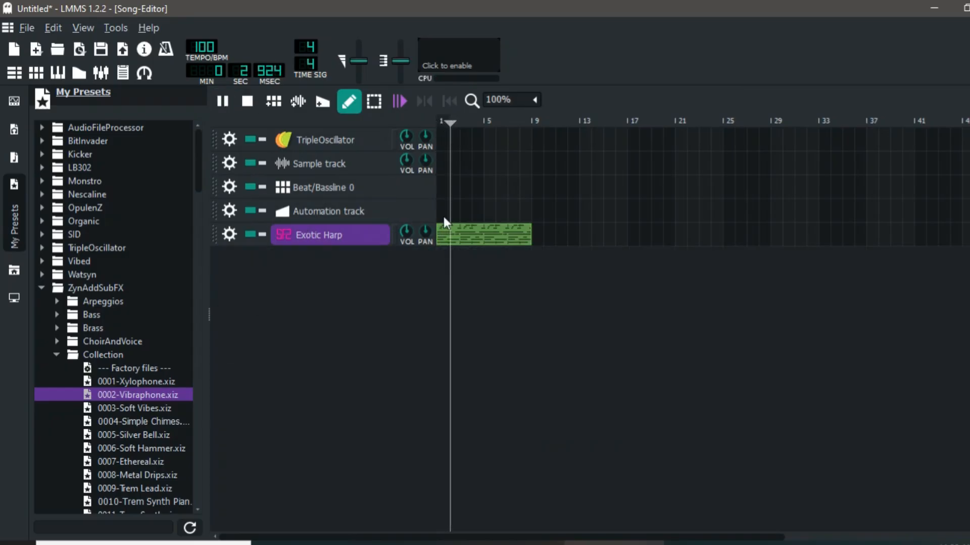
click(246, 101)
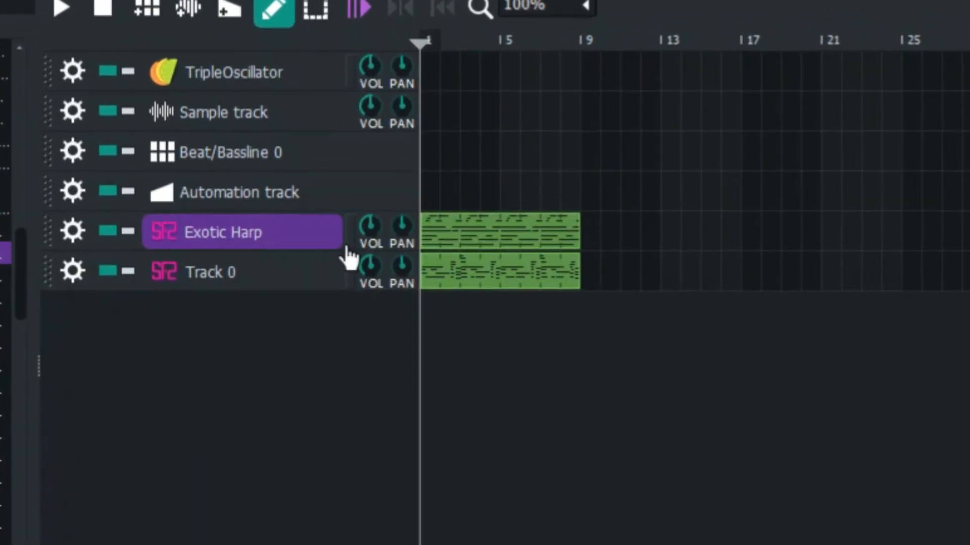
In Settings, scroll to Default SoundFont File and browse for a file
click(27, 28)
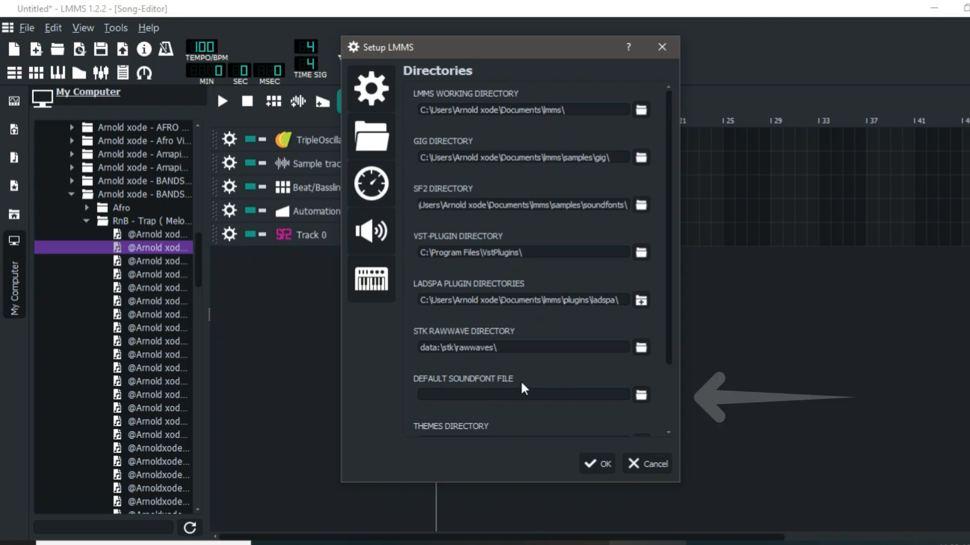
mouse_move(570, 390)
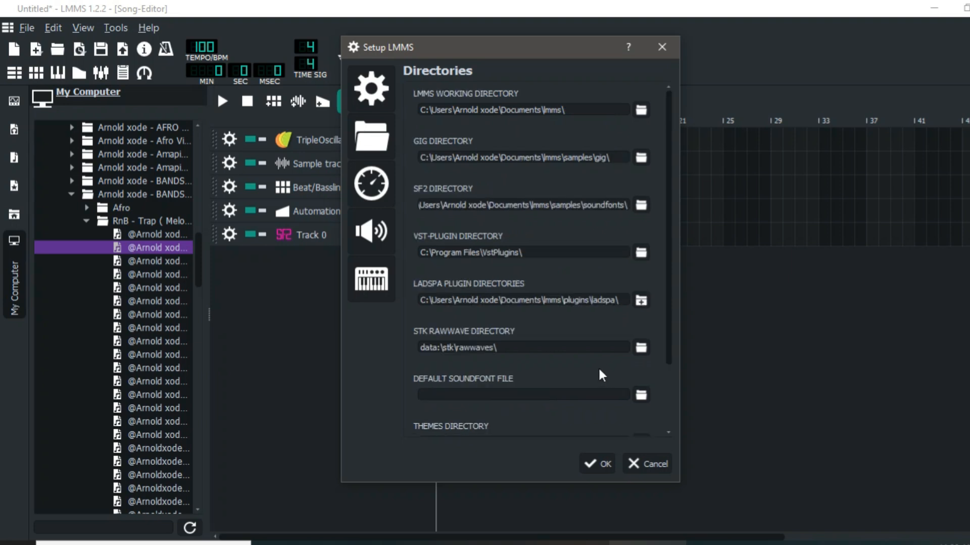
scroll(down, 3)
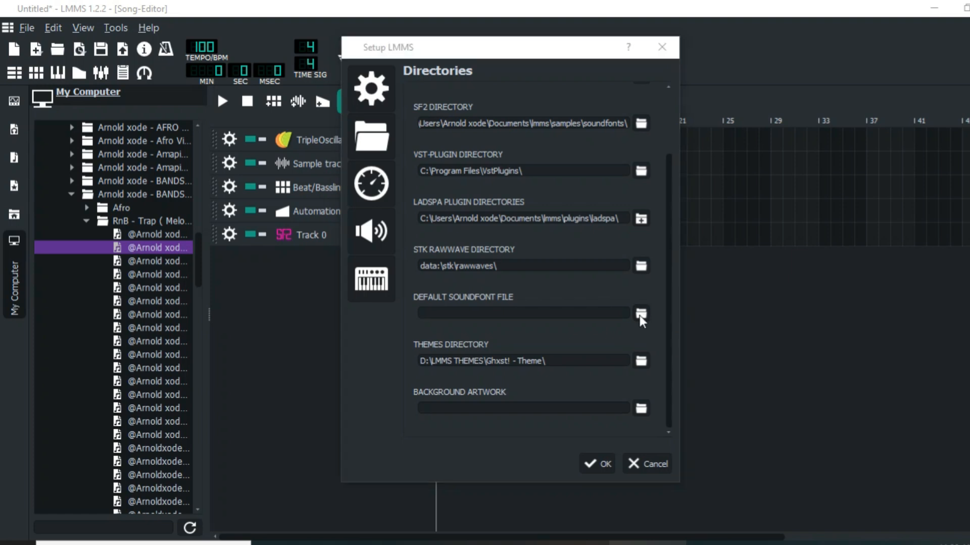
click(641, 312)
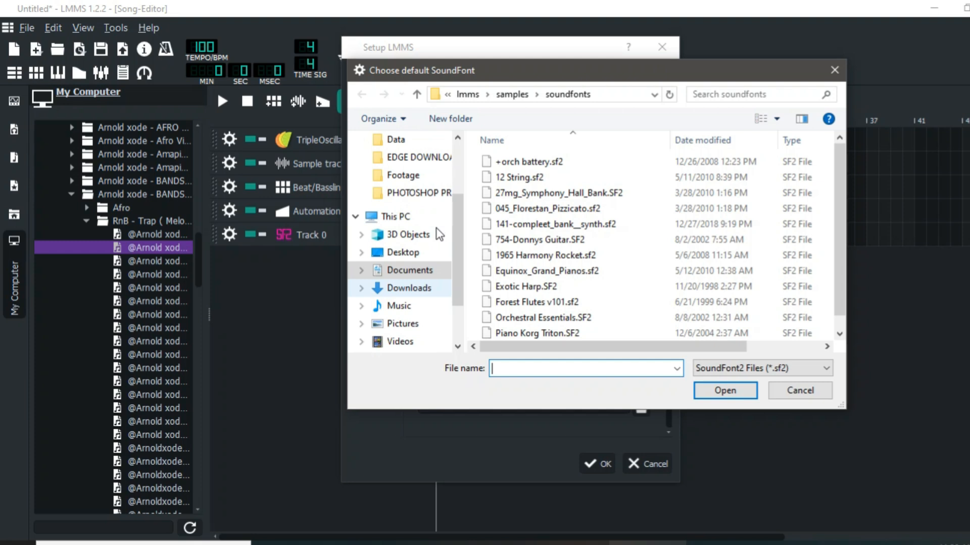
Choose Piano Korg Triton.SF2 as the default SoundFont and confirm the settings
scroll(down, 3)
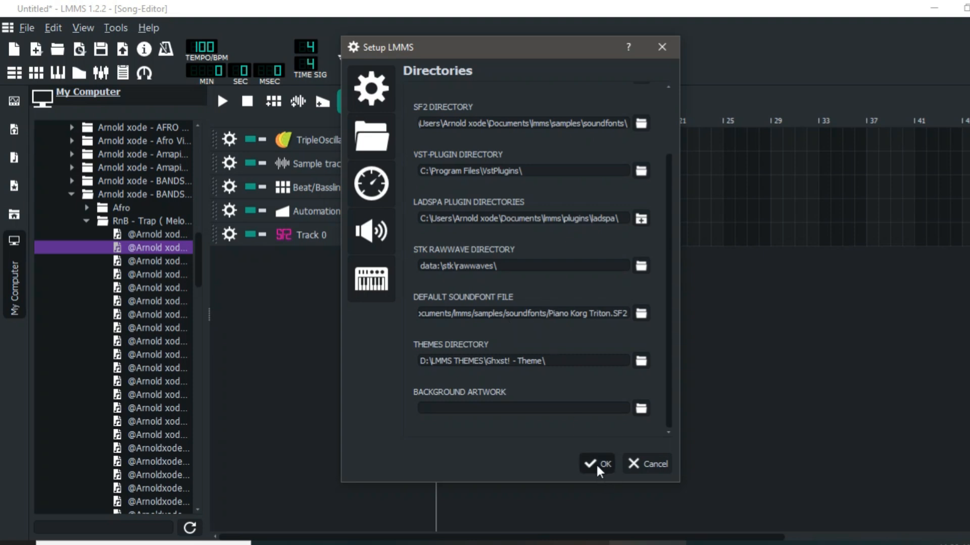
click(596, 463)
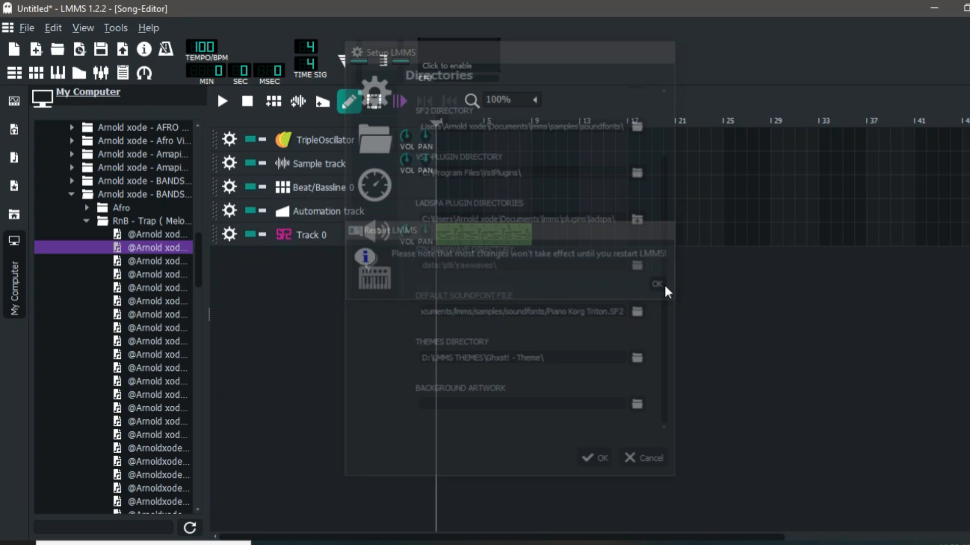
Acknowledge the restart notice so LMMS restarts with the MIDI on Track 0
click(656, 284)
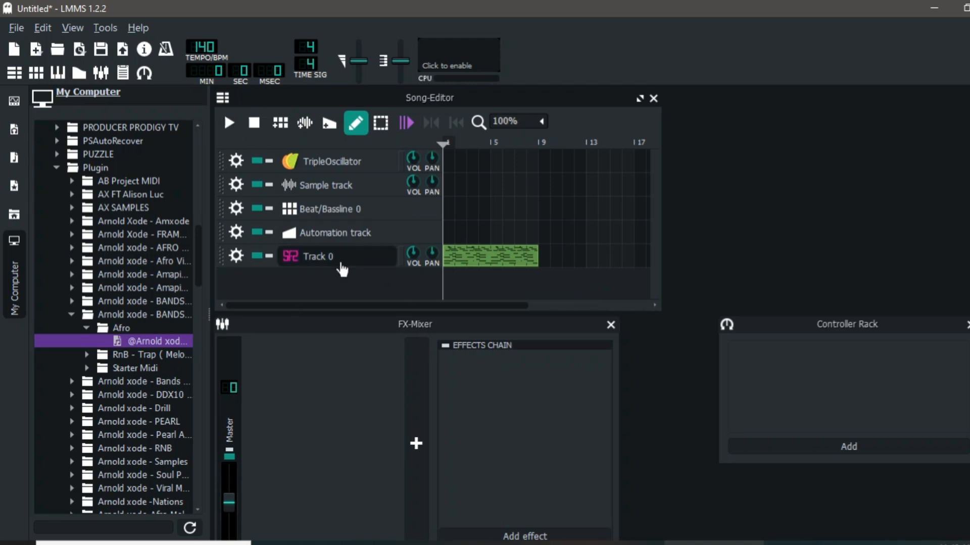
Check Track 0's SoundFont Player has Piano Korg Triton loaded, then close it
click(317, 256)
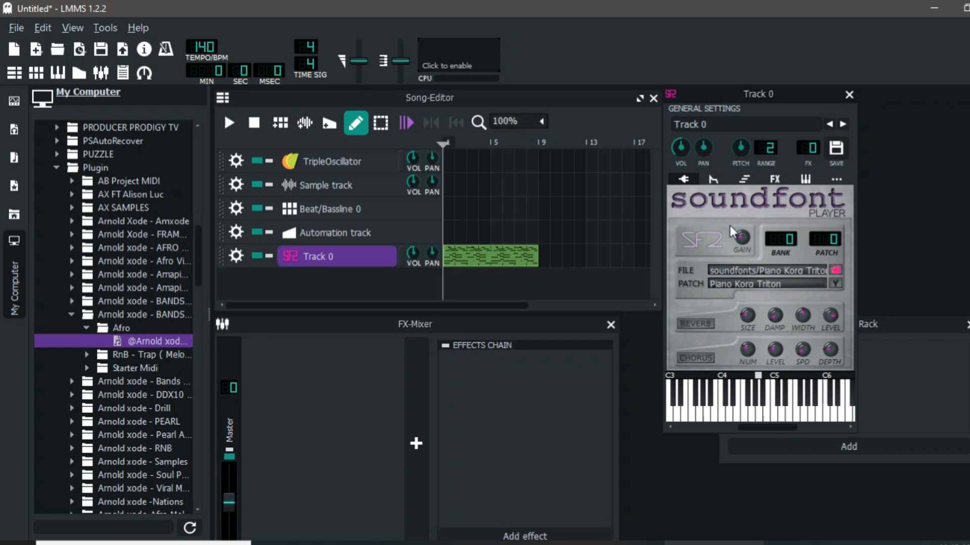
mouse_move(857, 112)
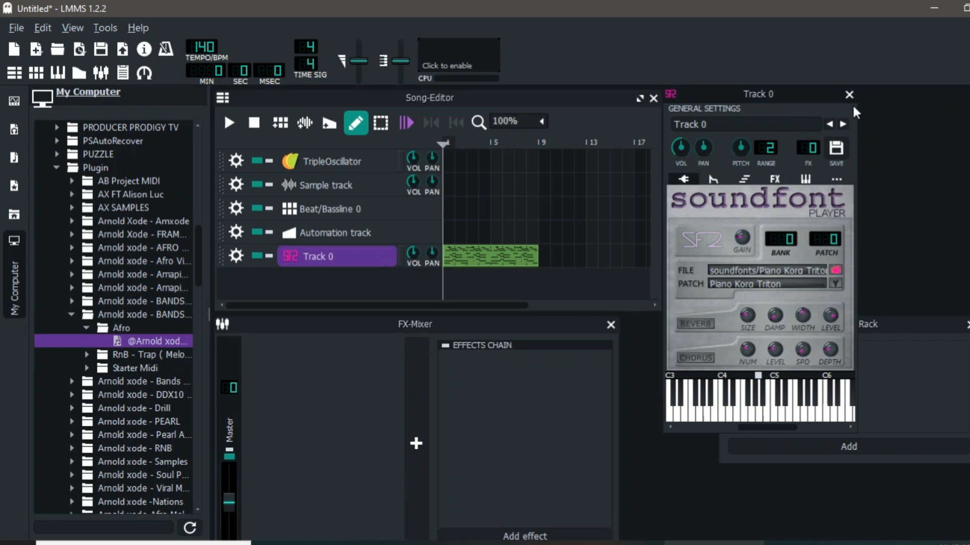
click(849, 93)
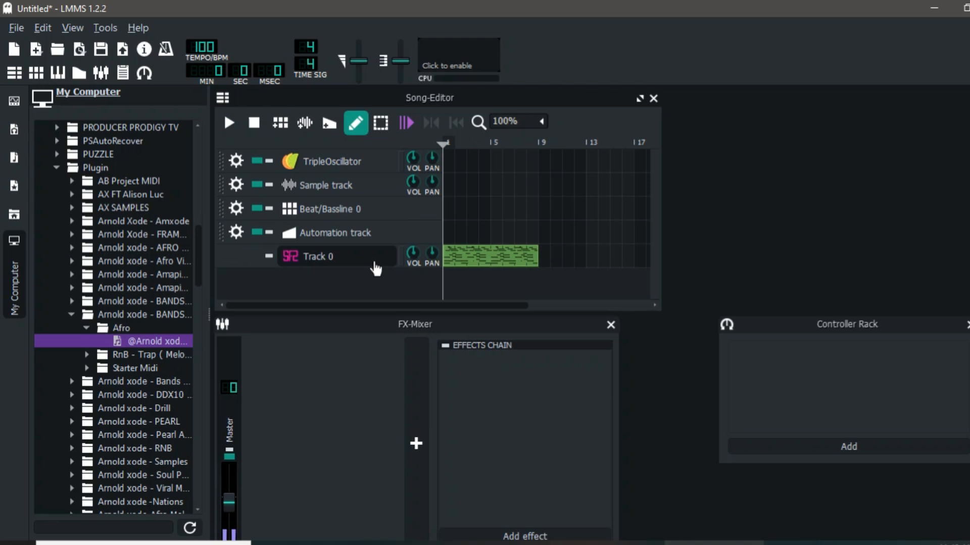
Load the 754-Donnys Guitar SoundFont on Track 0, then play and stop the song
click(317, 256)
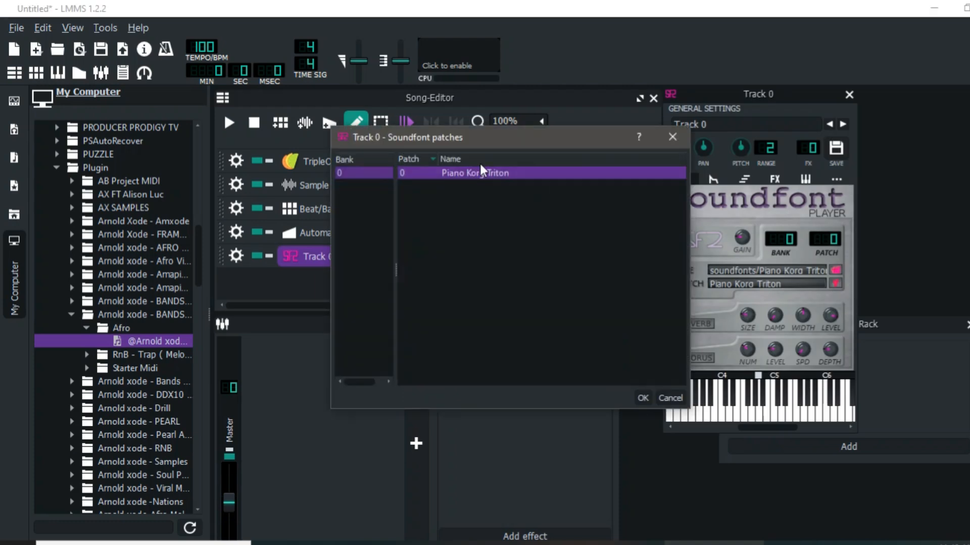
click(642, 398)
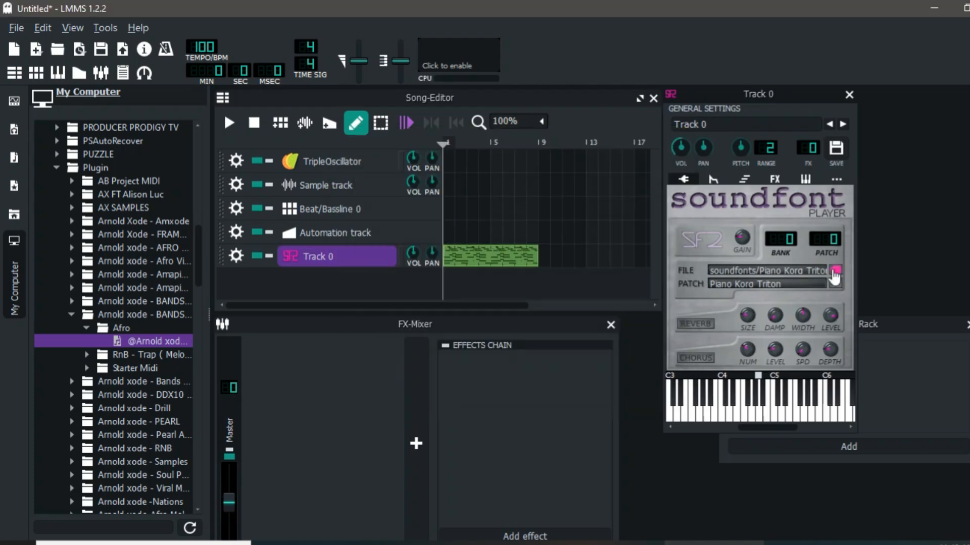
click(835, 271)
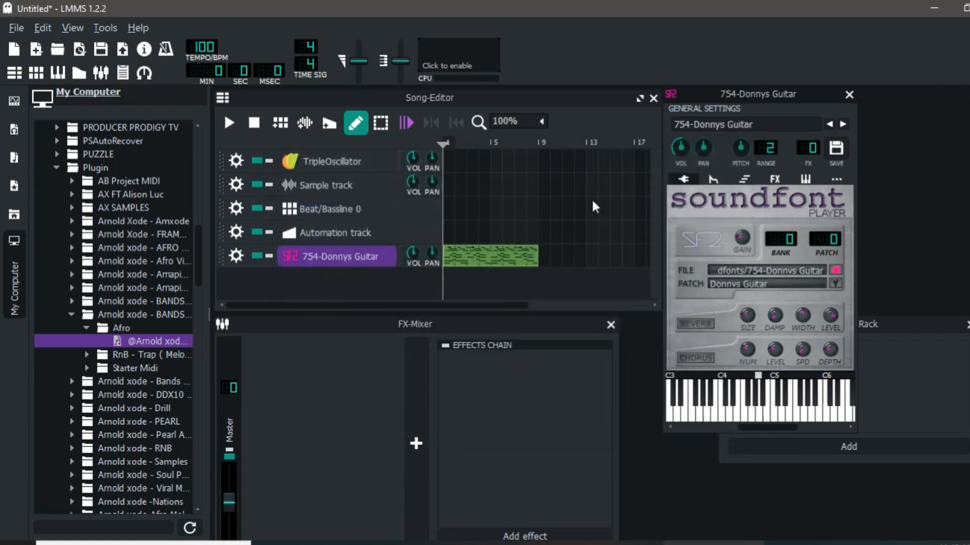
click(229, 123)
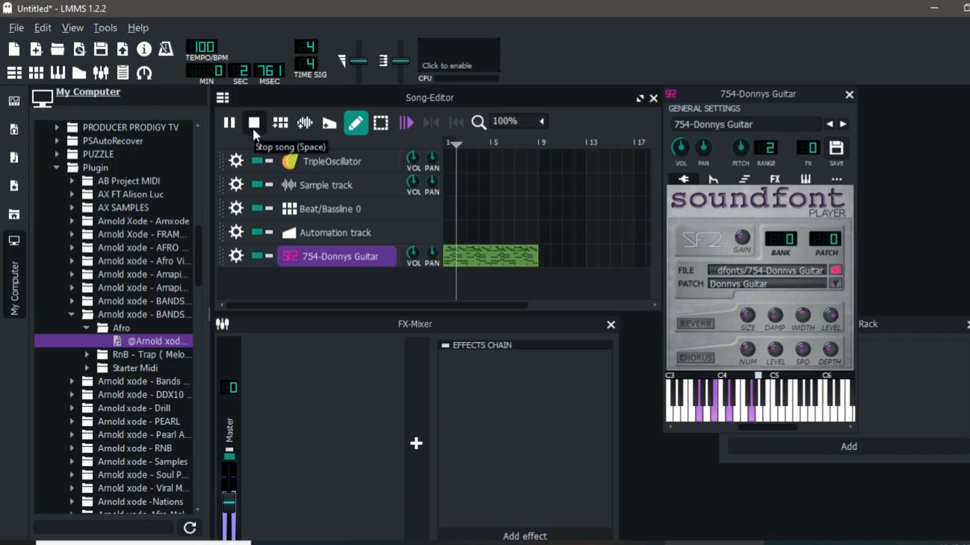
click(229, 123)
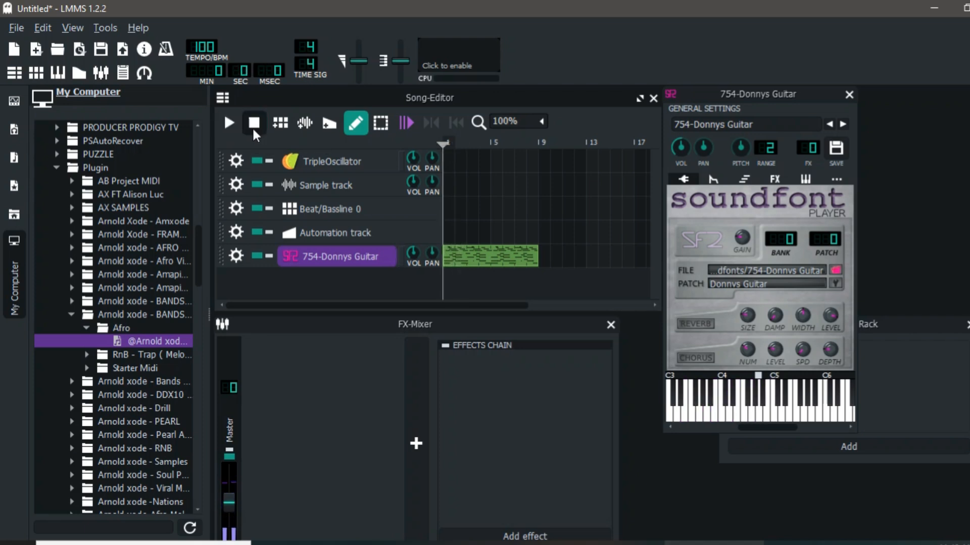